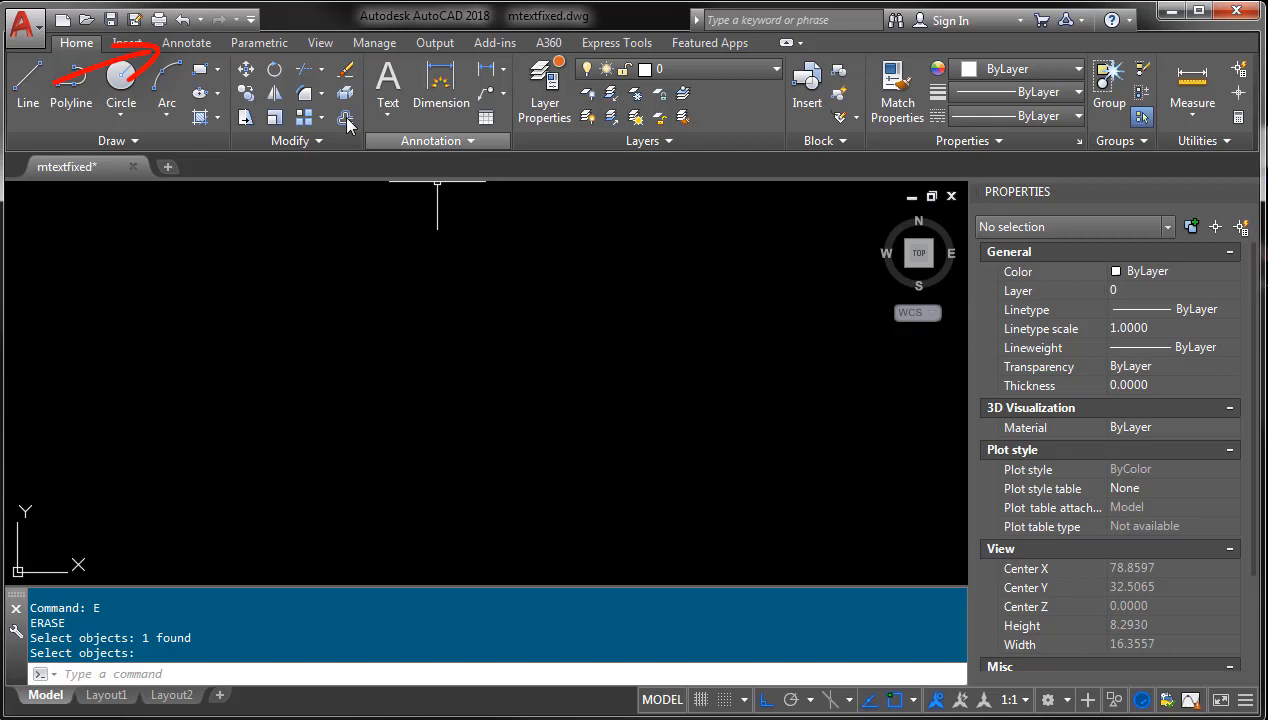
Place a multiline text object reading 'MY AUTOCAD DRAWING' from the Annotate ribbon.
{"action": "left_click", "coordinate": [186, 42]}
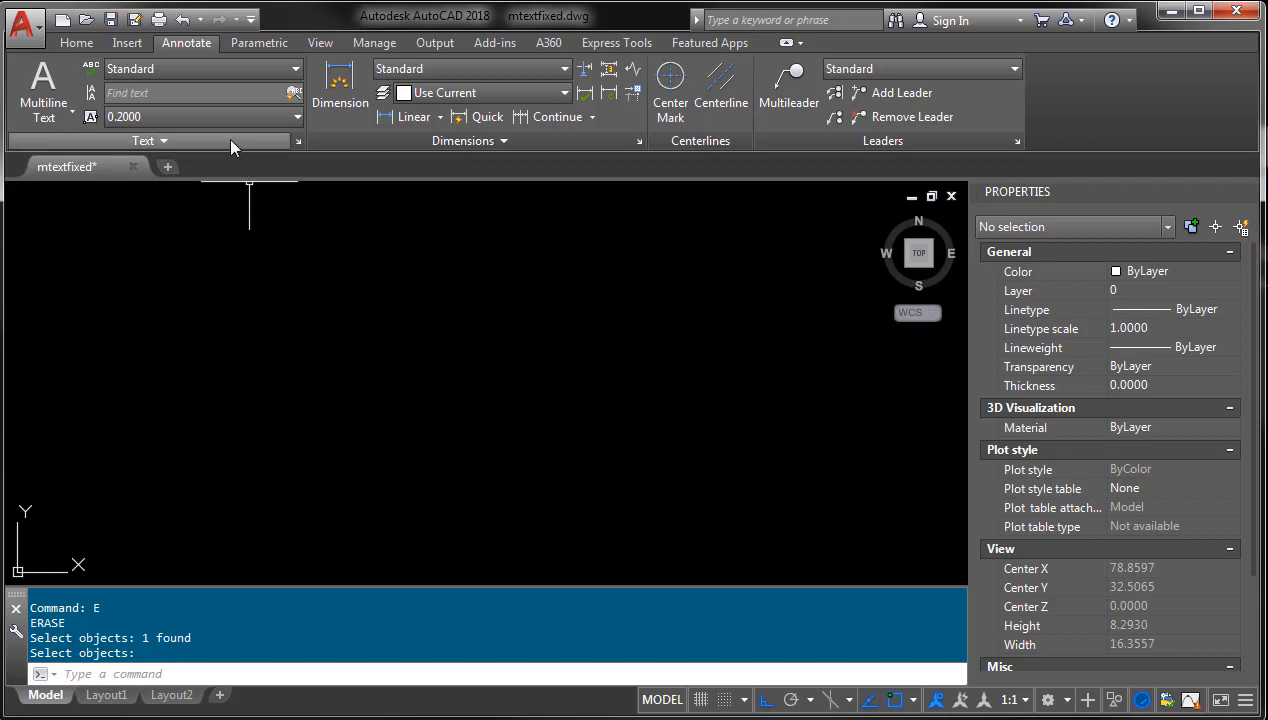
{"action": "left_click", "coordinate": [294, 68]}
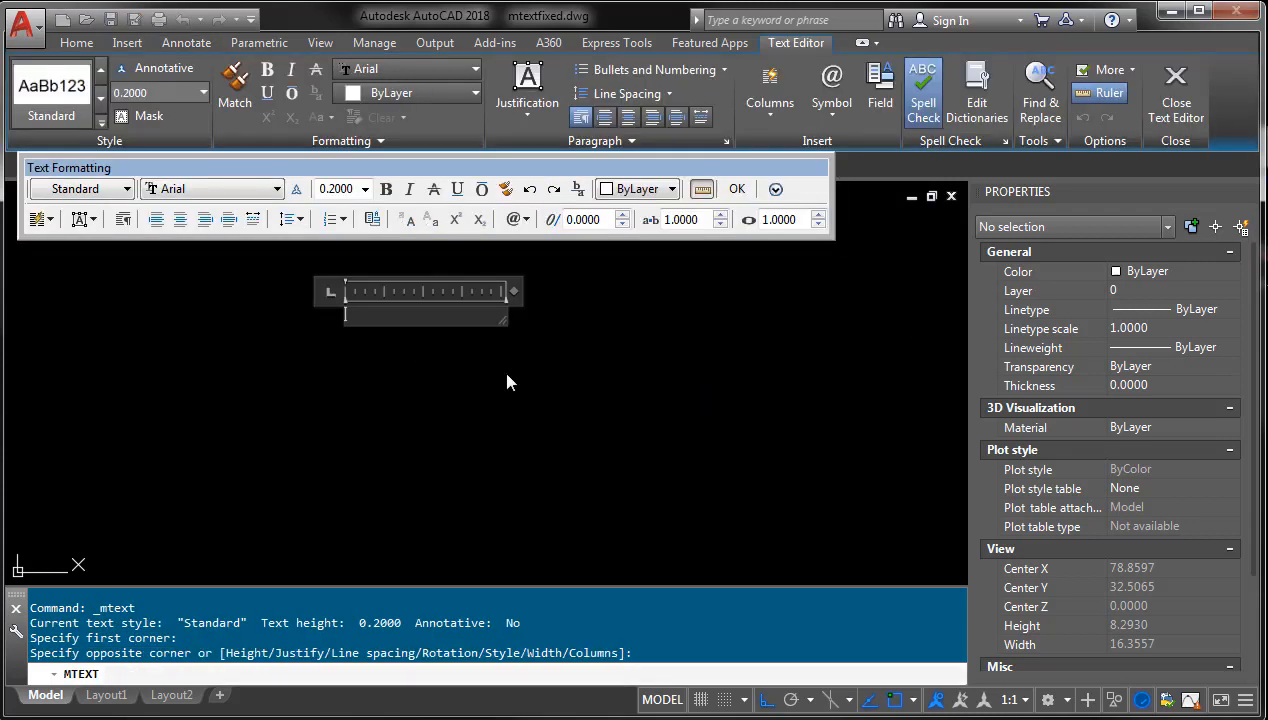
{"action": "type", "text": "MY A"}
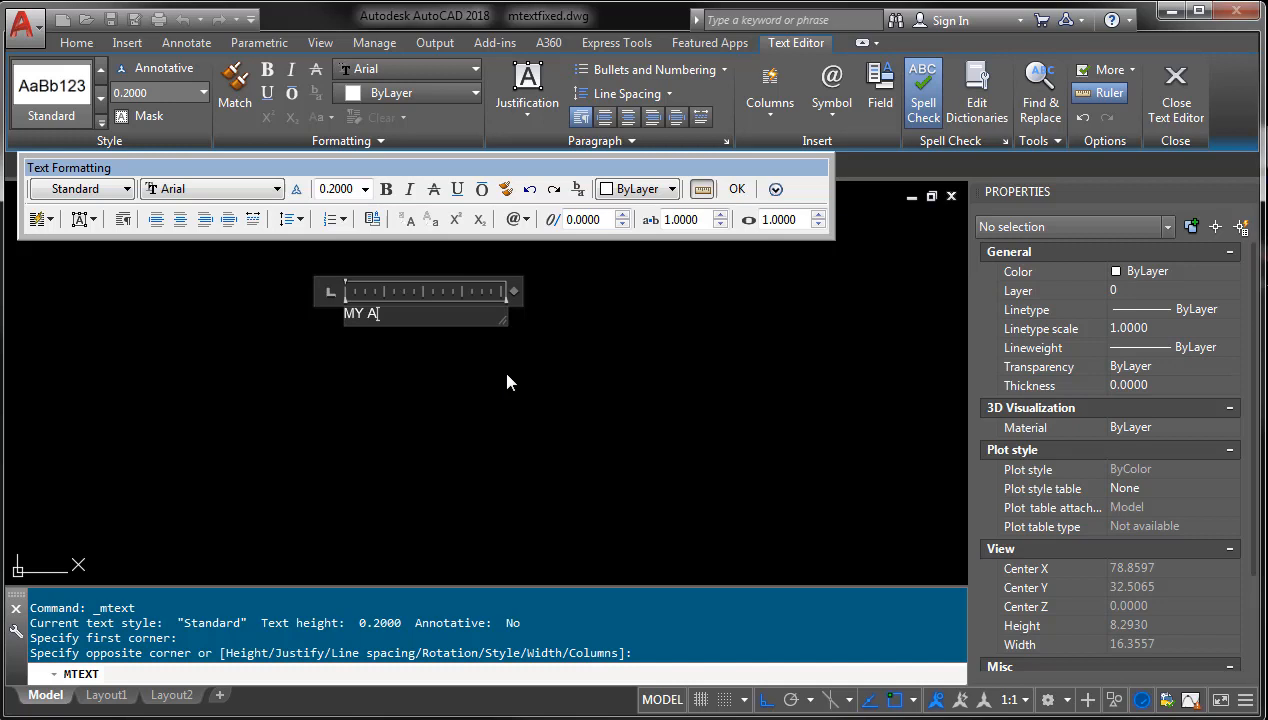
{"action": "type", "text": "UTOCAD DRAWING"}
{"action": "type", "text": "MT"}
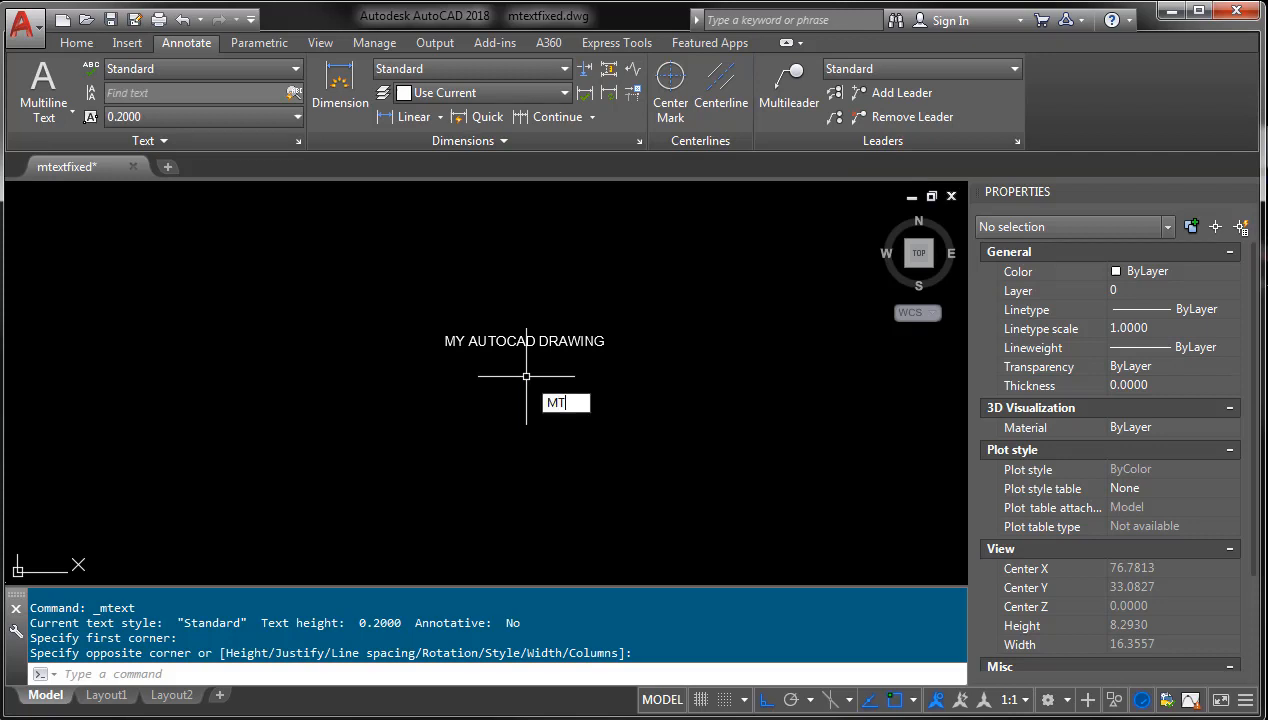
Set the MTEXTTOOLBAR system variable to 0 at the command line.
{"action": "type", "text": "EXTO"}
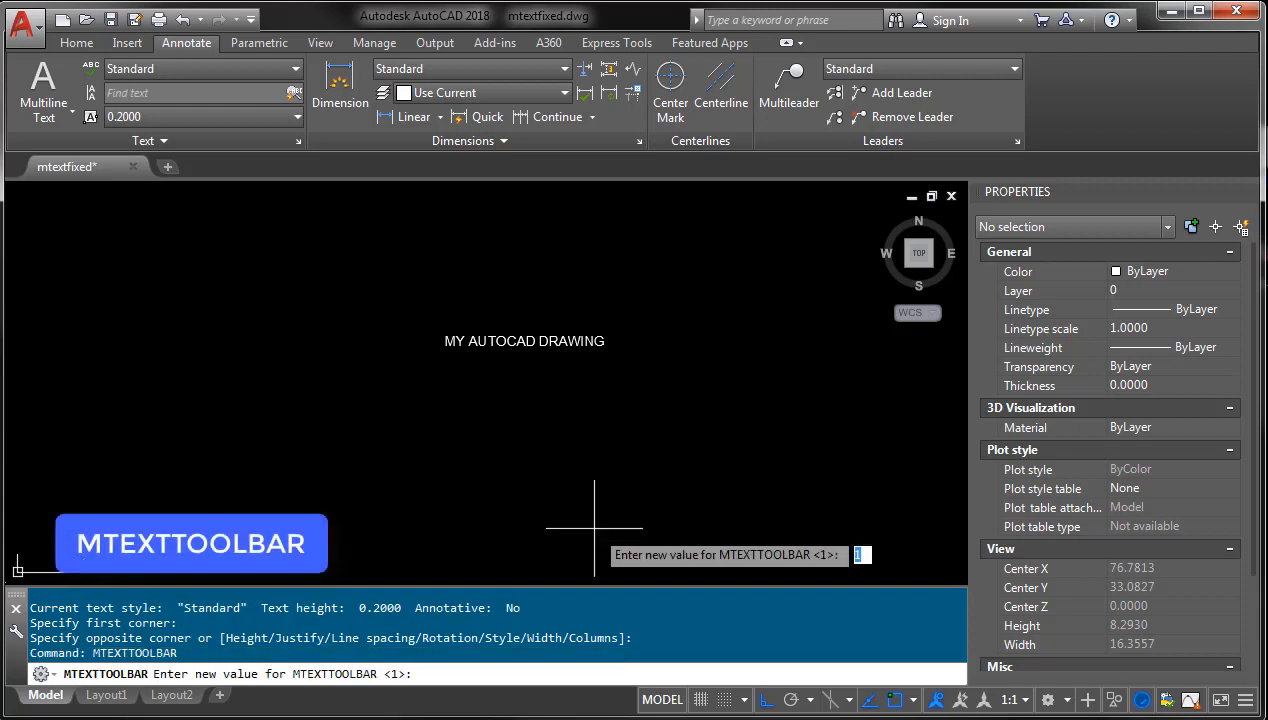
{"action": "type", "text": "0"}
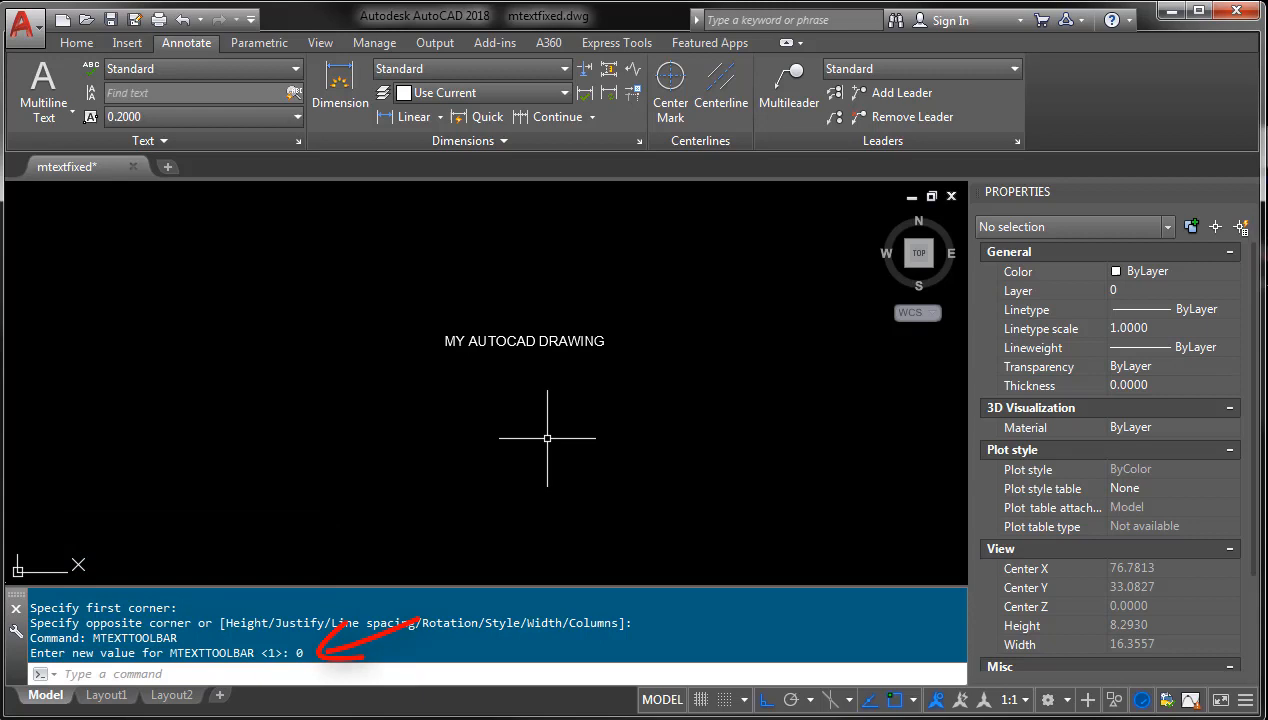
Edit the MY AUTOCAD DRAWING text and restore MTEXTTOOLBAR to 1 to show the formatting toolbar.
{"action": "double_click", "coordinate": [524, 340]}
{"action": "type", "text": "MTEX"}
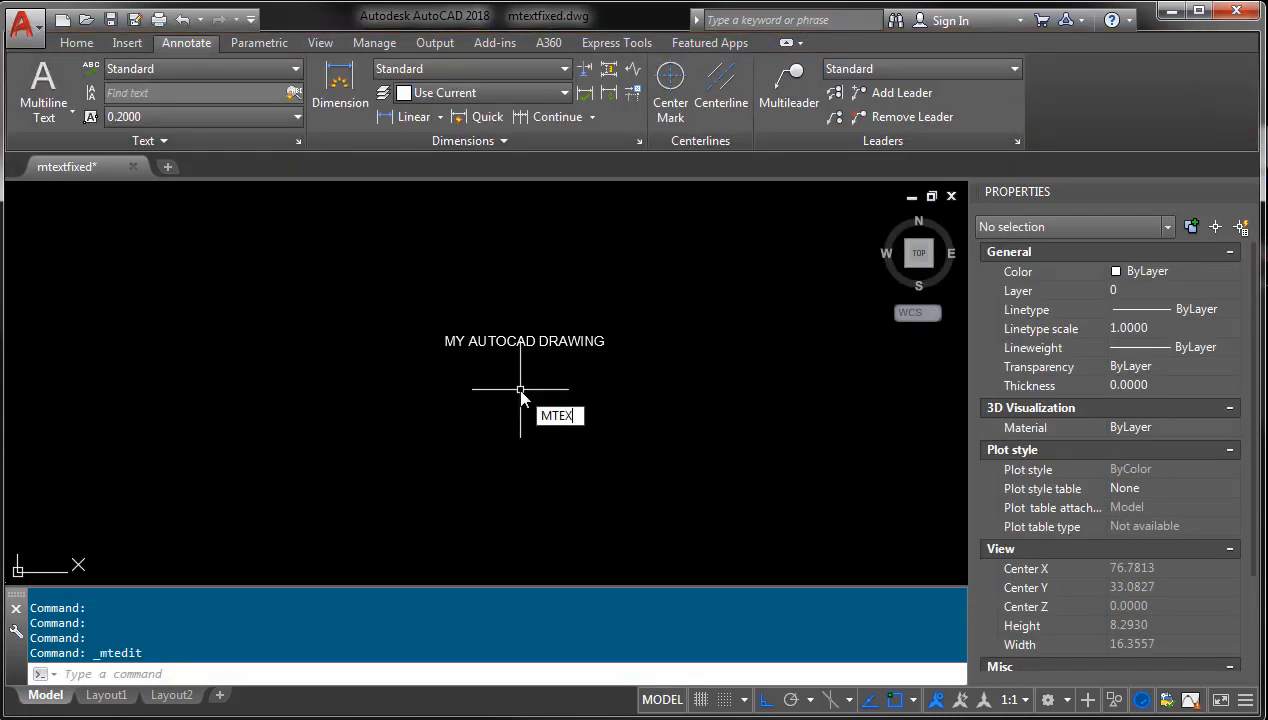
{"action": "type", "text": "TOOLBAR"}
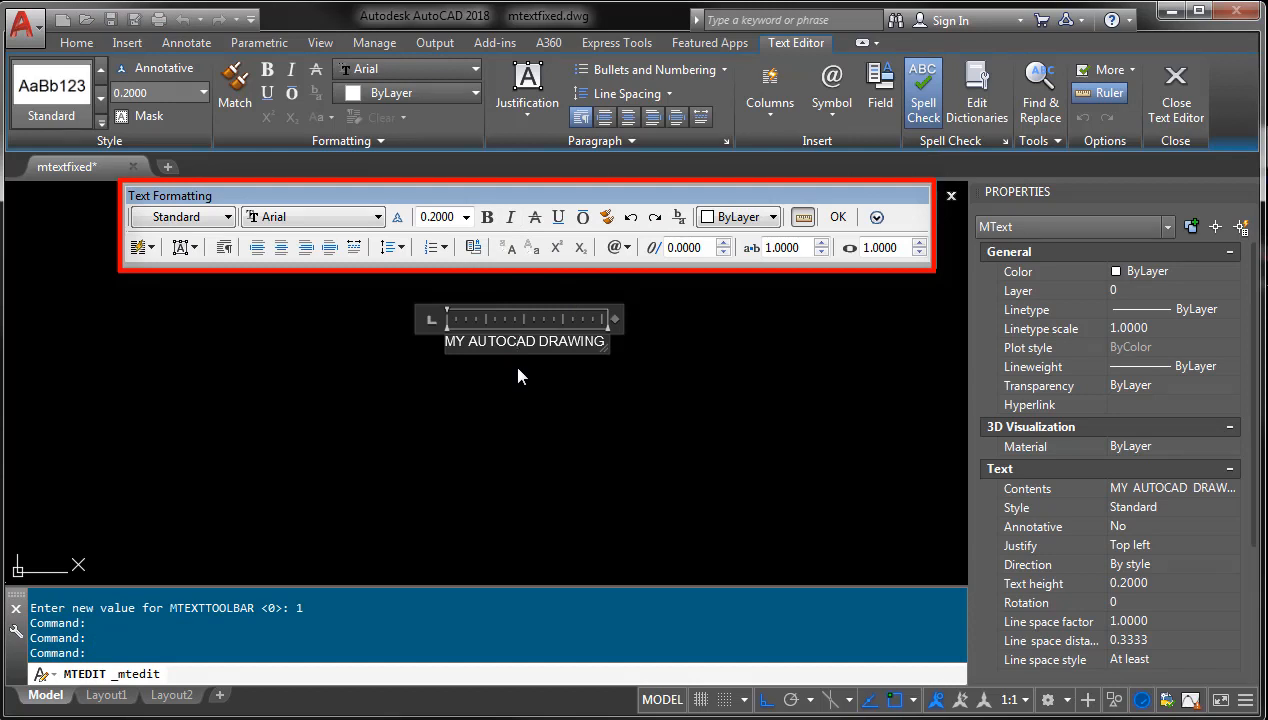
{"action": "mouse_move", "coordinate": [572, 190]}
{"action": "type", "text": "Z"}
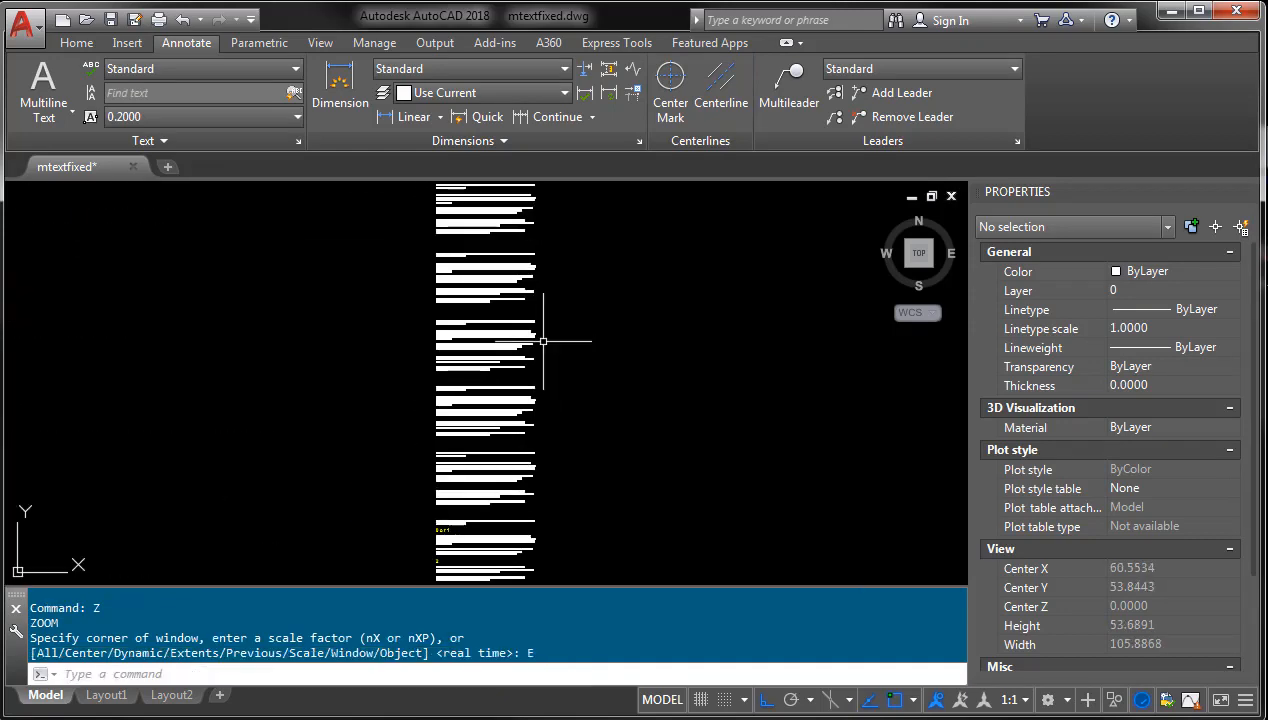
{"action": "double_click", "coordinate": [484, 344]}
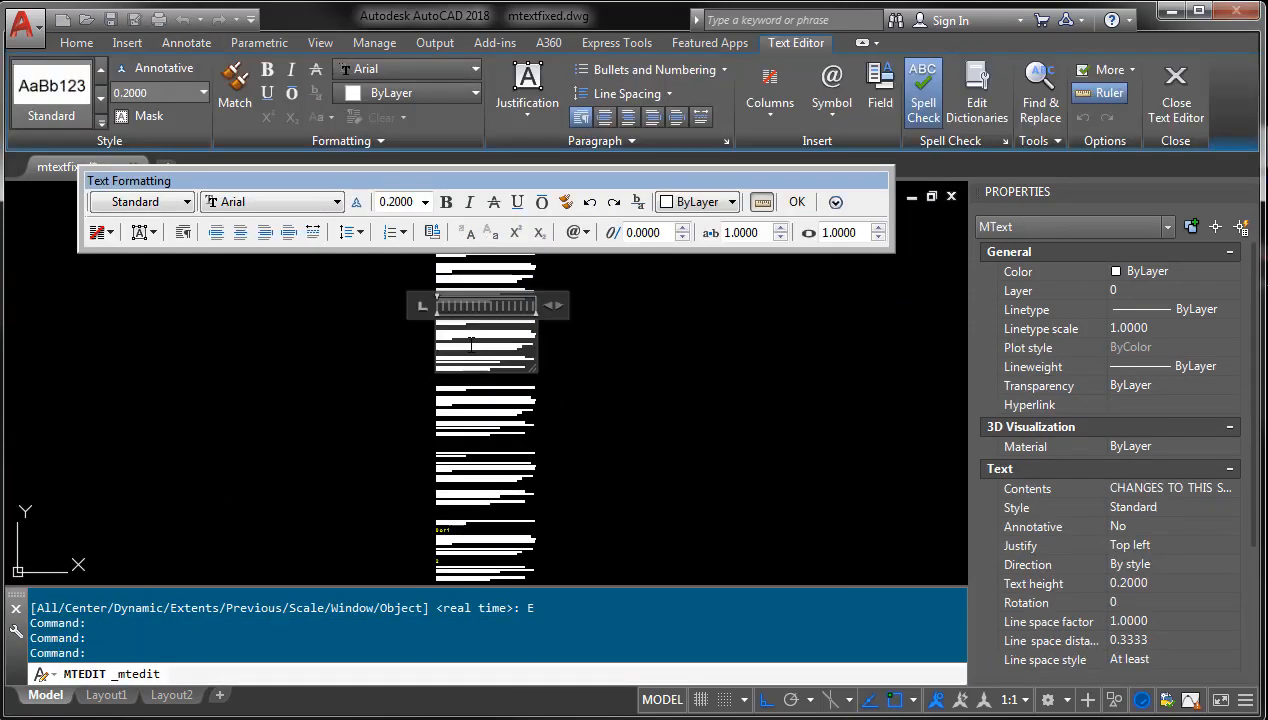
{"action": "mouse_move", "coordinate": [570, 370]}
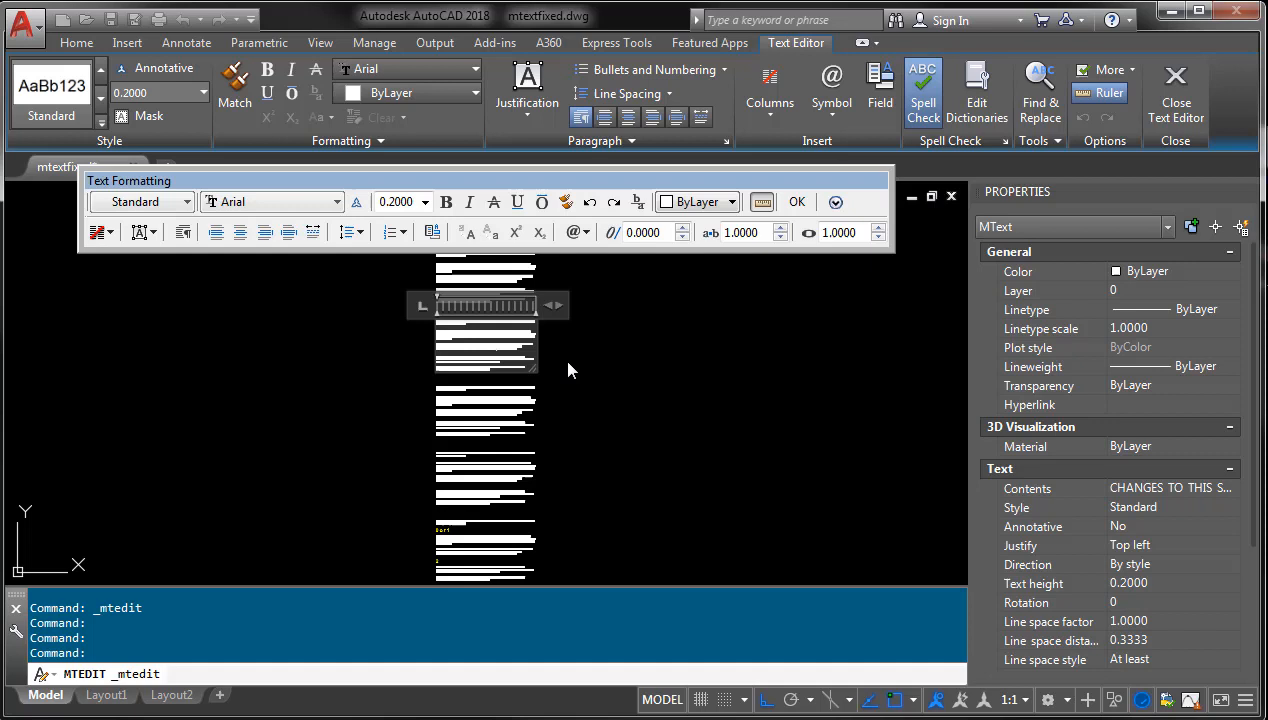
{"action": "left_click", "coordinate": [796, 200]}
{"action": "type", "text": "2"}
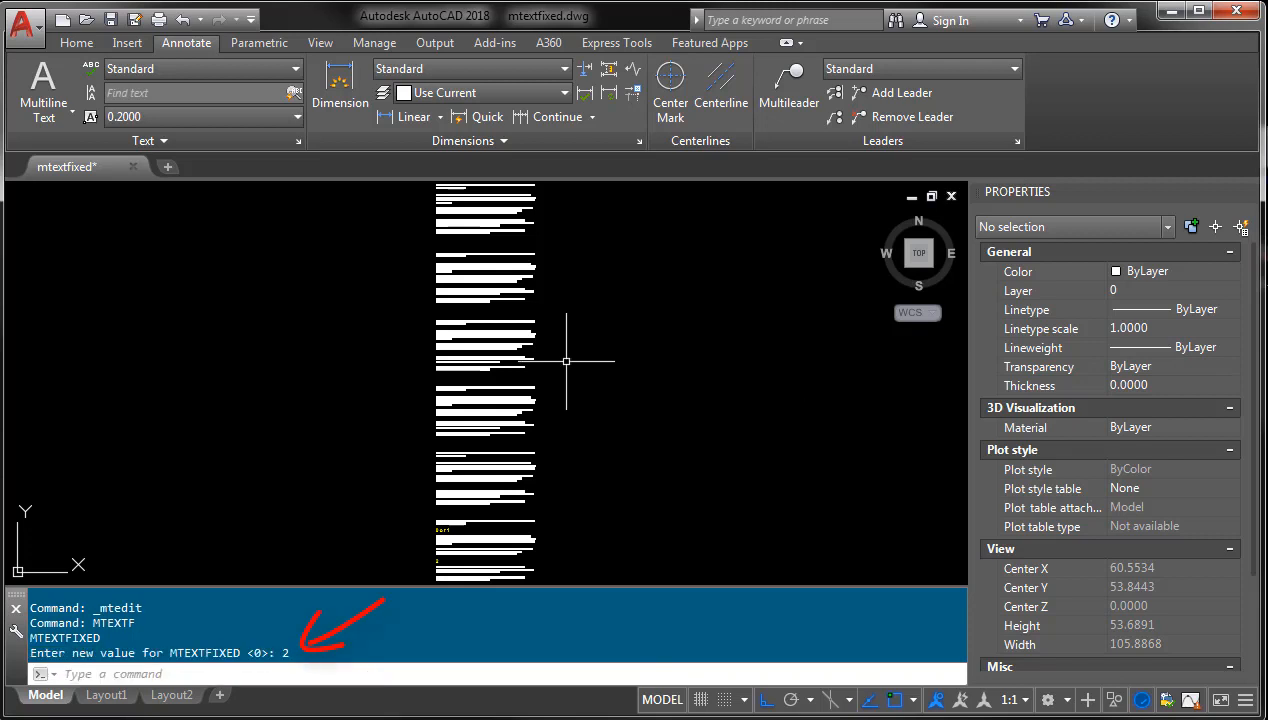
{"action": "mouse_move", "coordinate": [544, 352]}
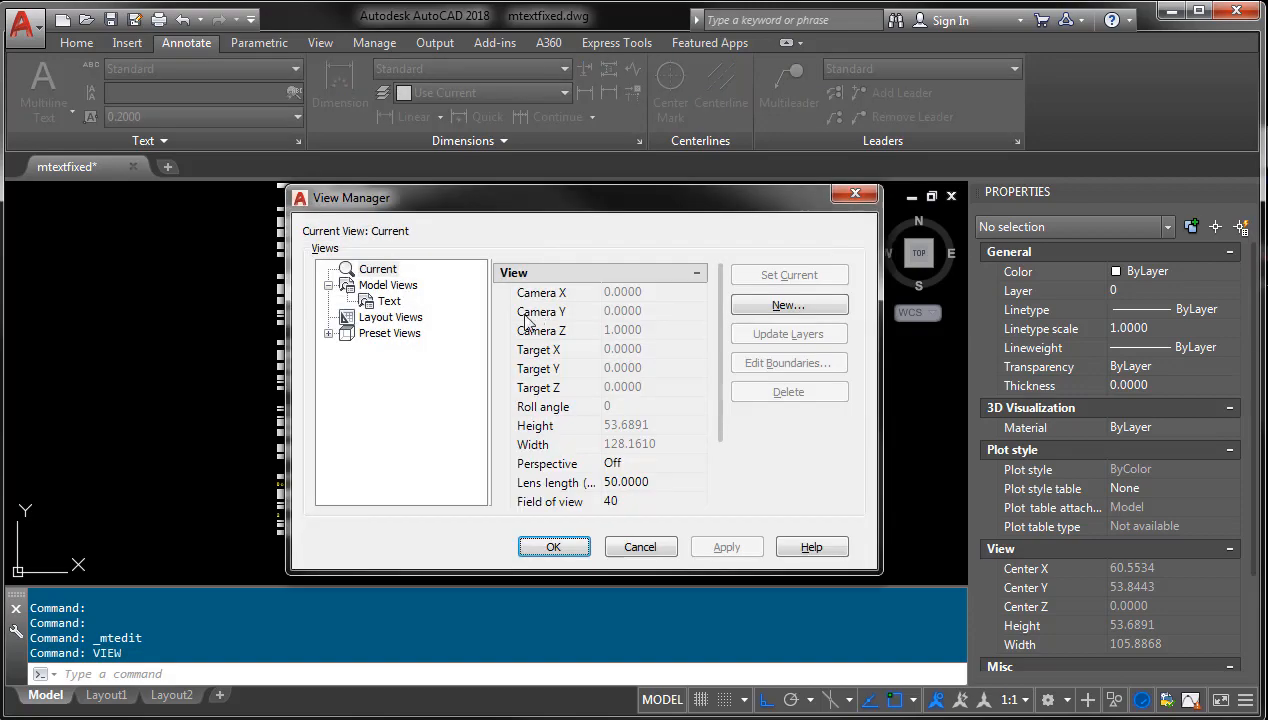
Make the saved model view 'Text' current in the View Manager.
{"action": "left_click", "coordinate": [388, 300]}
{"action": "type", "text": "E"}
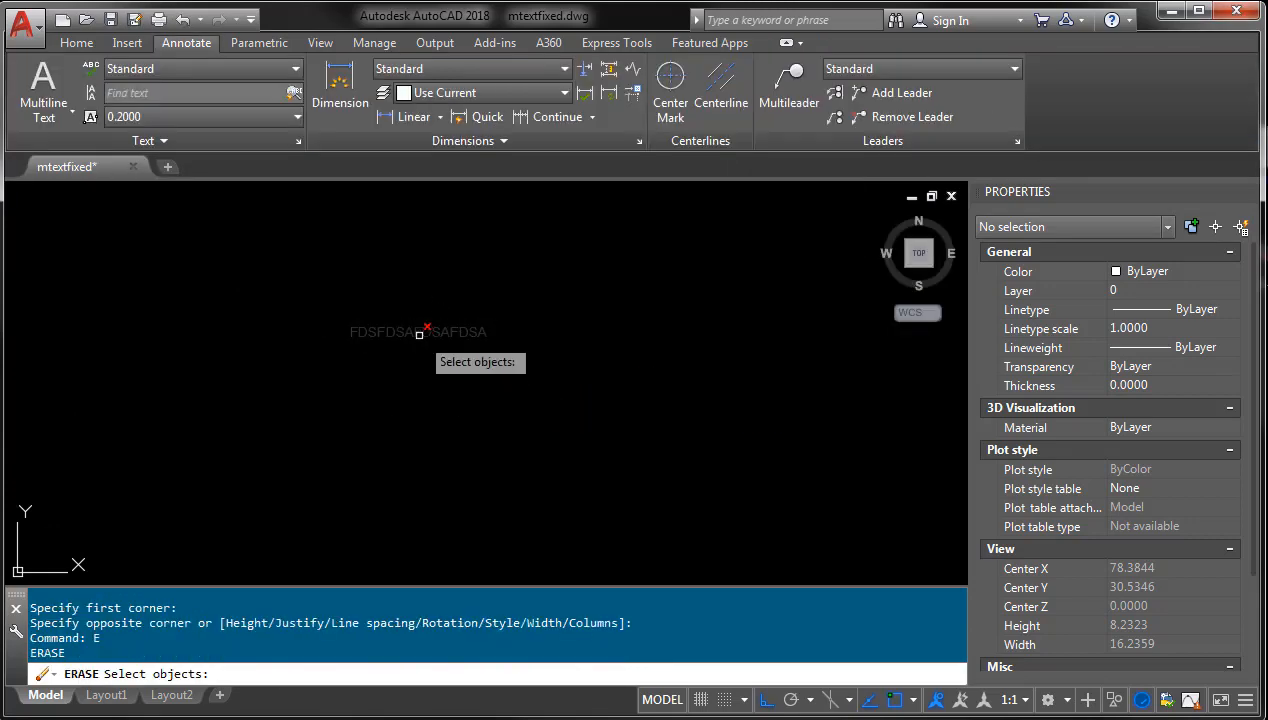
Set the MTJIGSTRING system variable to CADPROTIPS.
{"action": "type", "text": "M"}
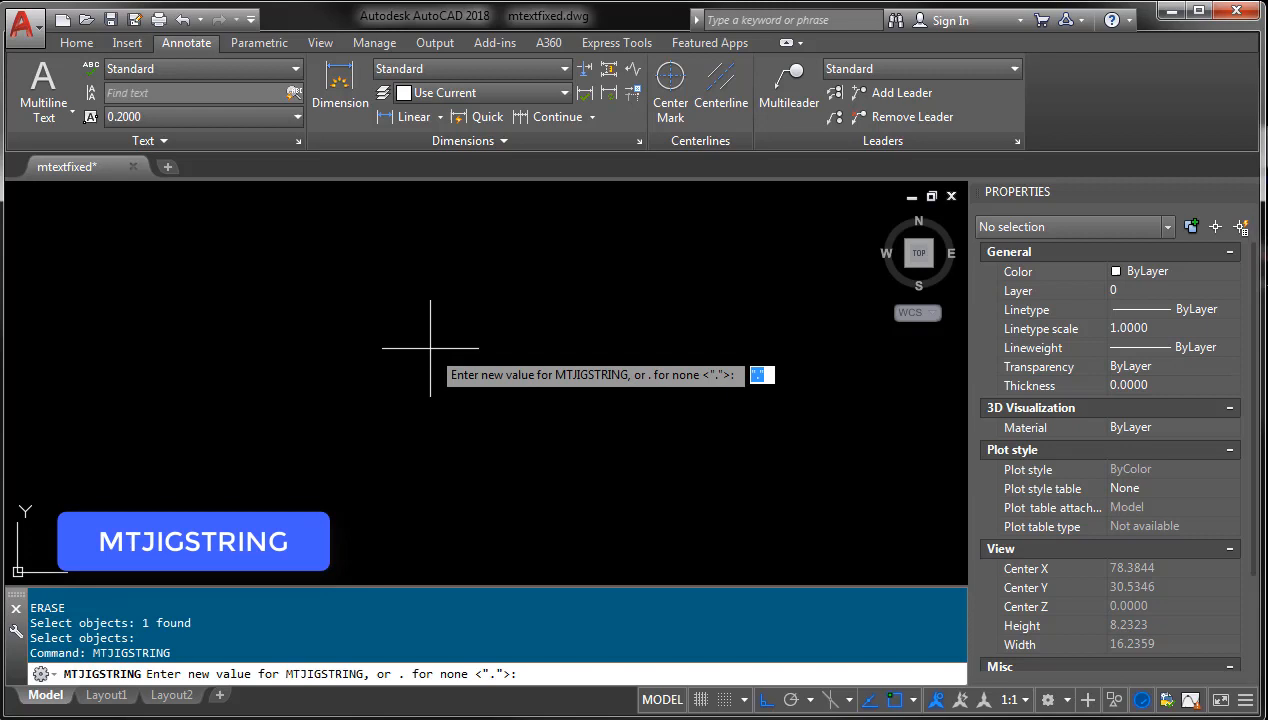
{"action": "type", "text": "CADP"}
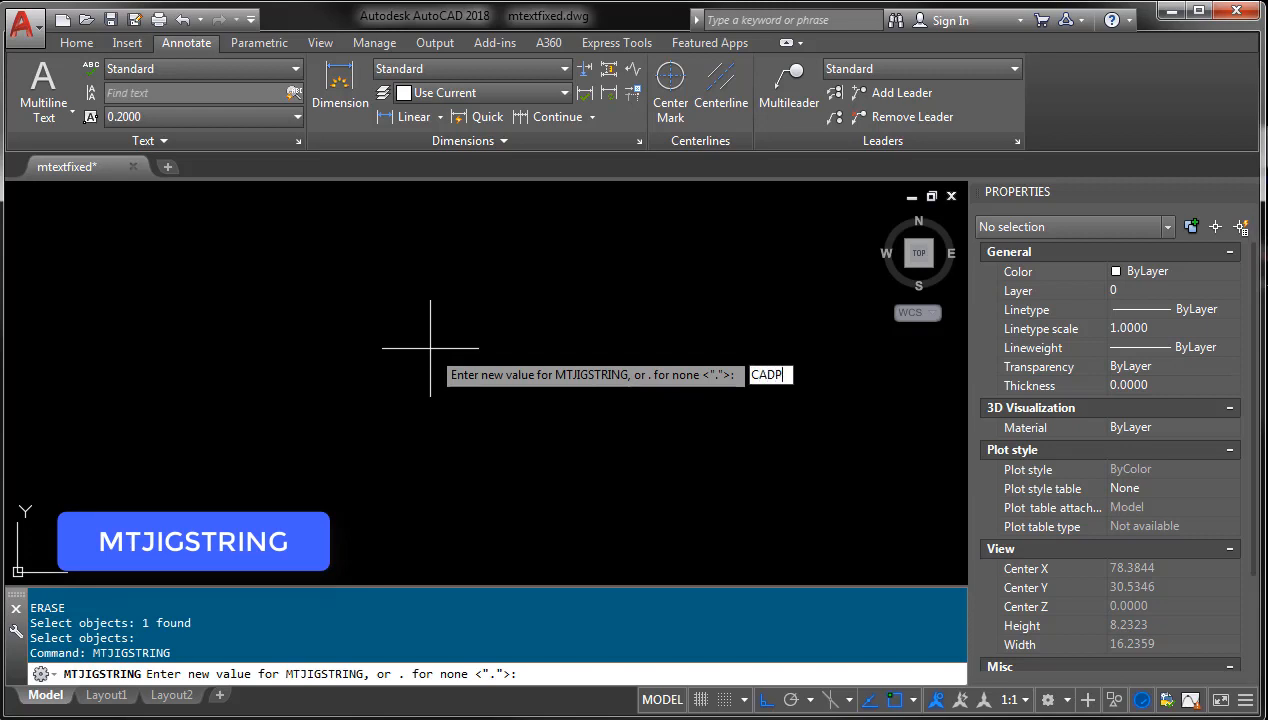
{"action": "type", "text": "ROTIPS"}
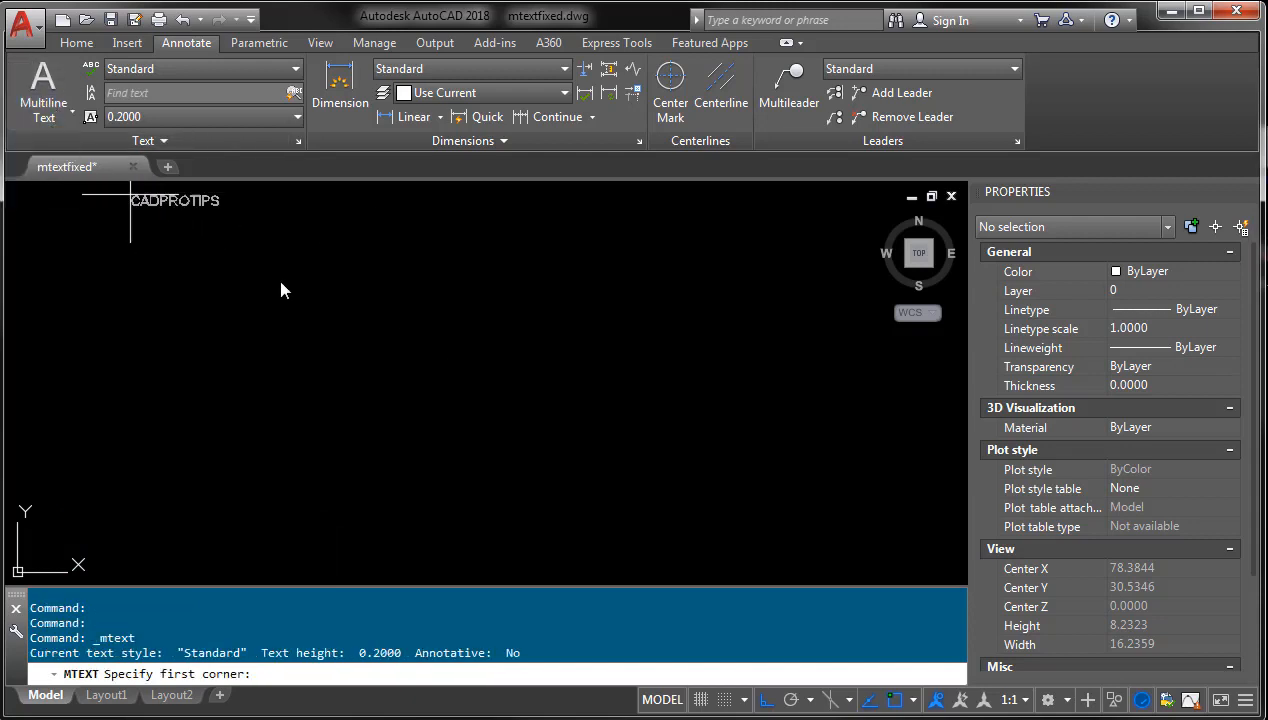
{"action": "mouse_move", "coordinate": [370, 330]}
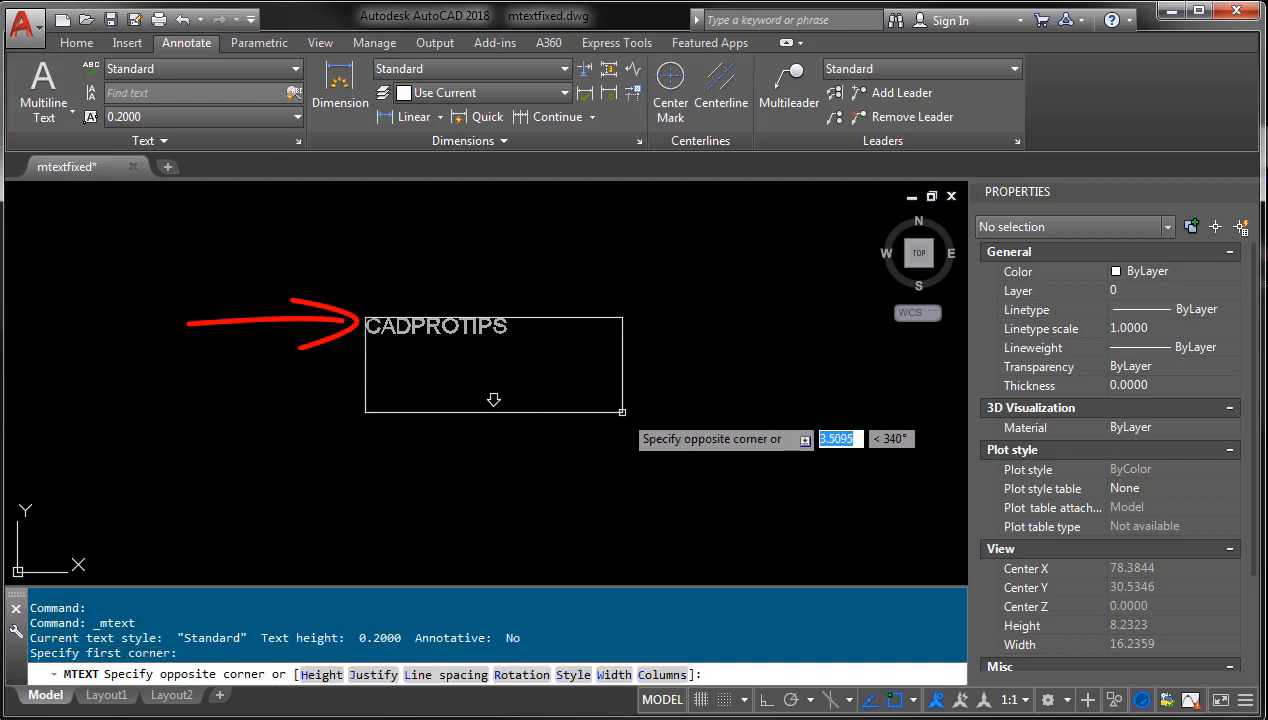
{"action": "left_click", "coordinate": [620, 412]}
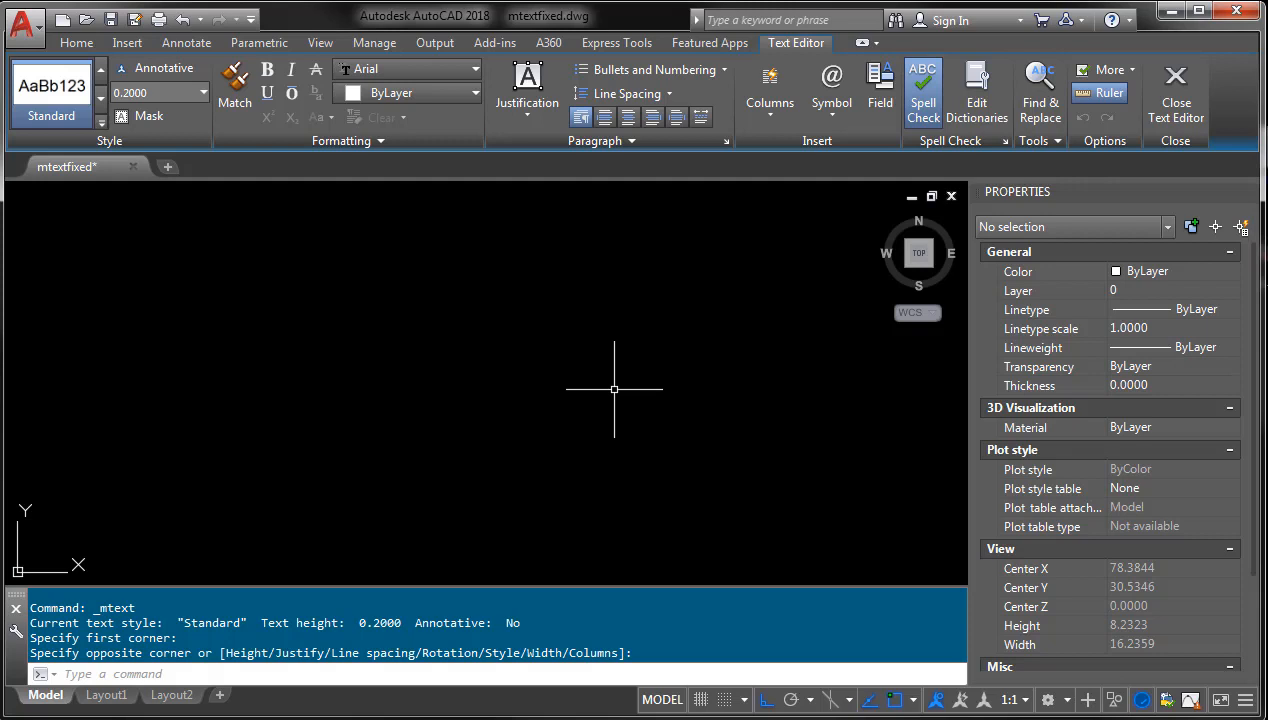
{"action": "left_click", "coordinate": [186, 42]}
{"action": "type", "text": "Z"}
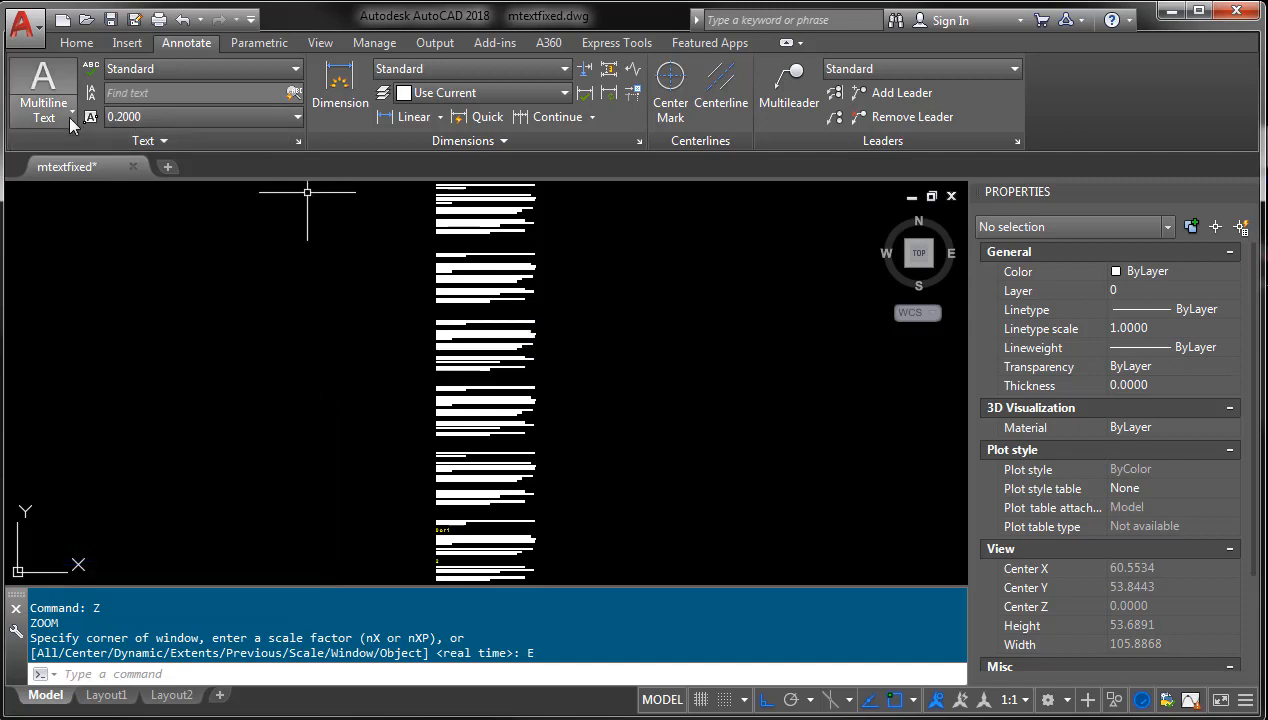
Begin a new multiline text box left of the long paragraph column.
{"action": "left_click", "coordinate": [44, 90]}
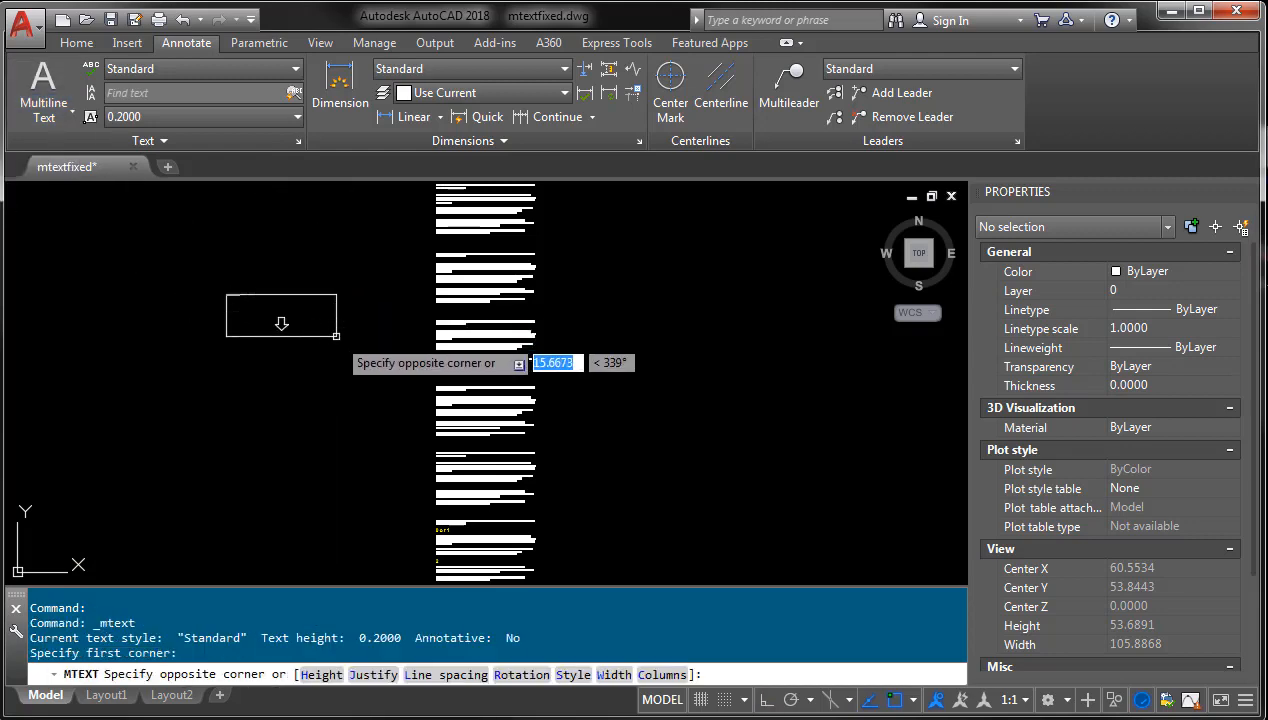